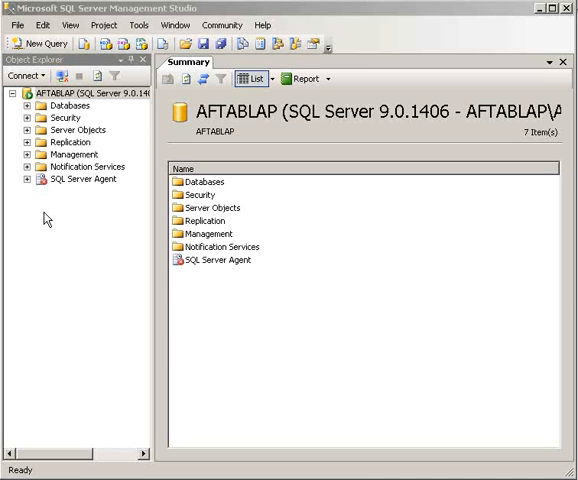
mouse_move(252, 305)
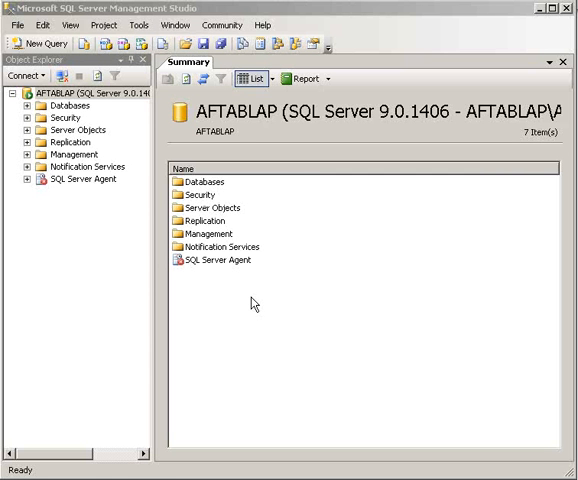
mouse_move(115, 273)
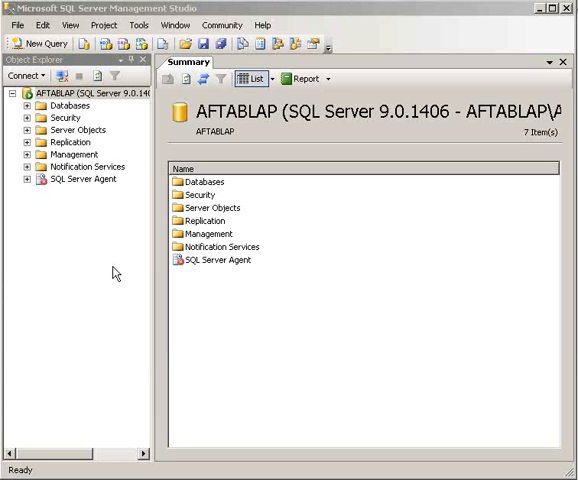
mouse_move(88, 256)
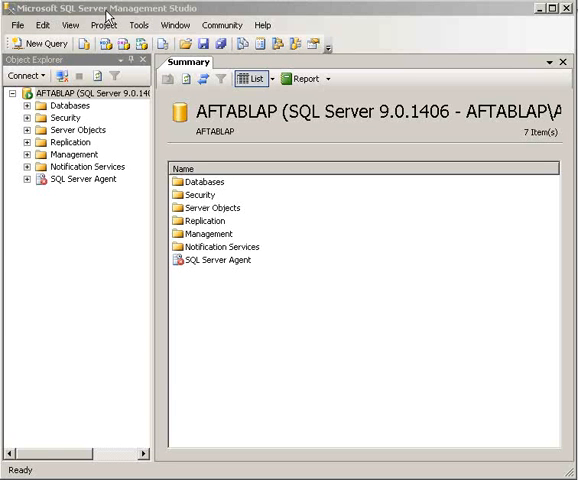
mouse_move(198, 20)
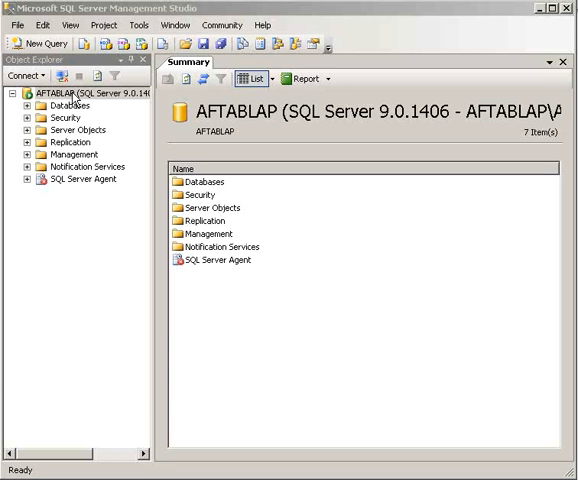
mouse_move(64, 107)
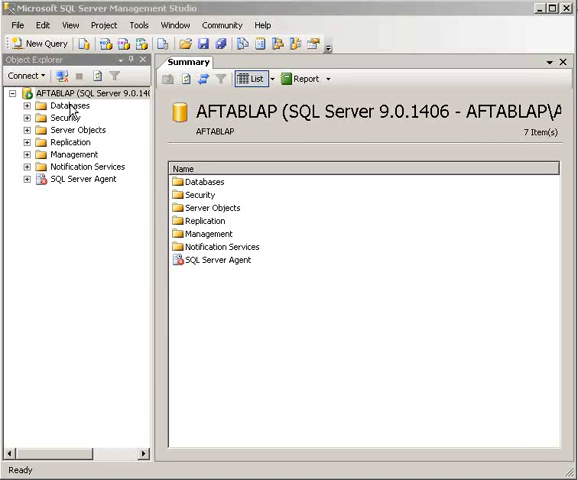
Start a new database from the Databases node and name it dbComputerVideos
right_click(62, 104)
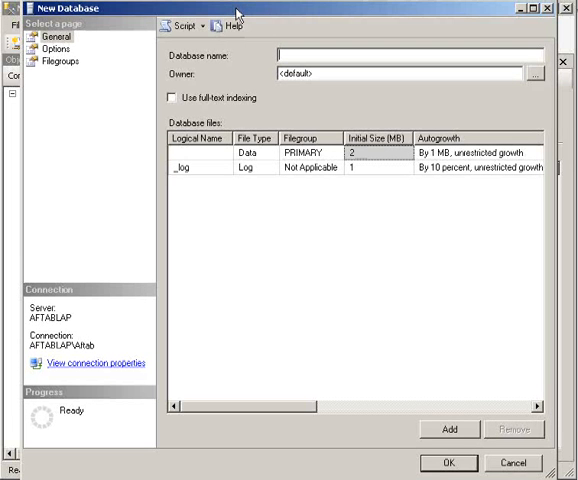
click(300, 54)
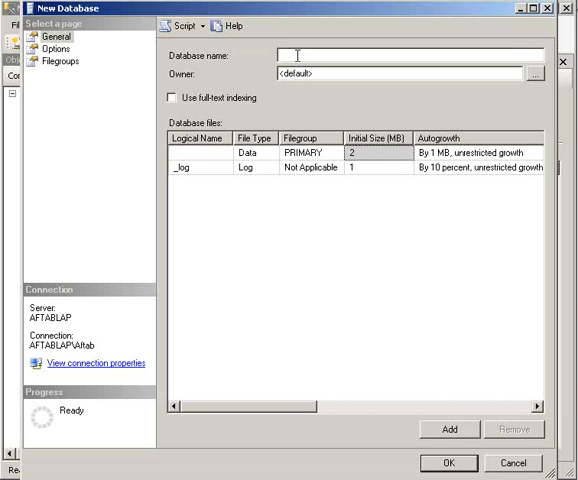
text(dbCompute)
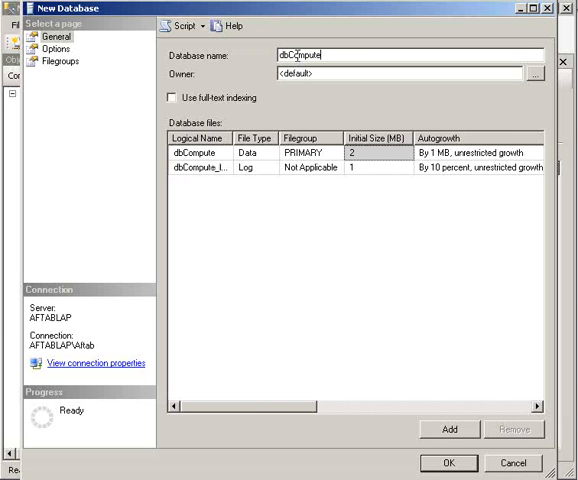
text(rVideos)
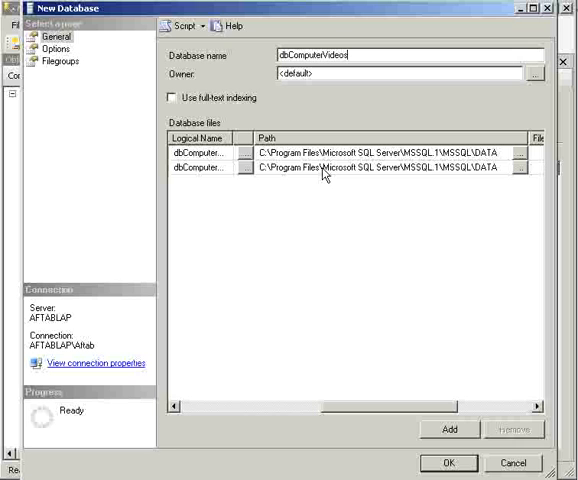
mouse_move(378, 420)
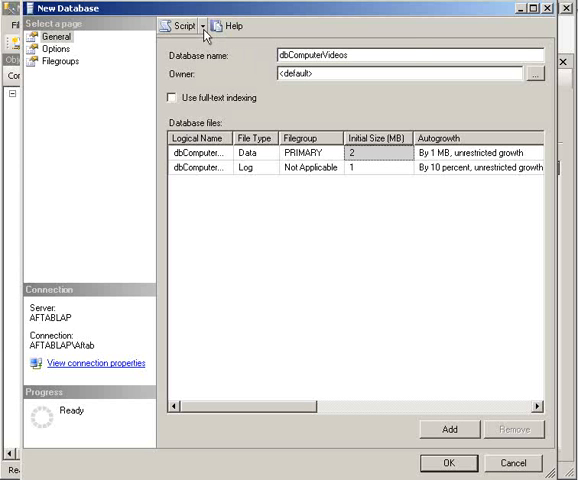
Script the dbComputerVideos creation action to a new query window
click(205, 26)
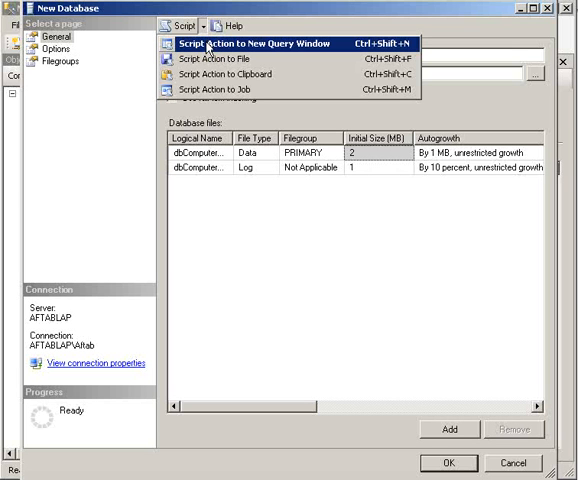
click(245, 42)
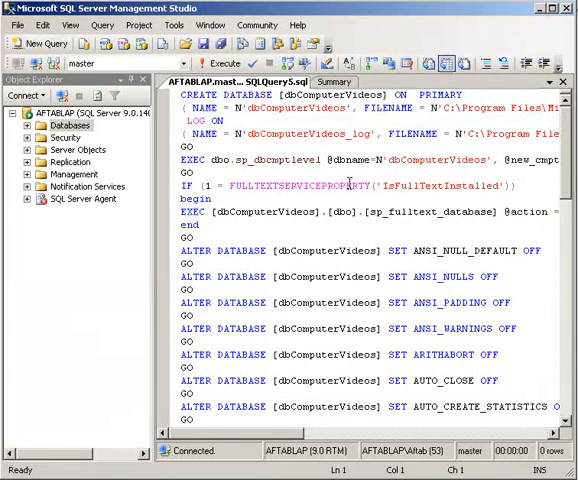
mouse_move(302, 288)
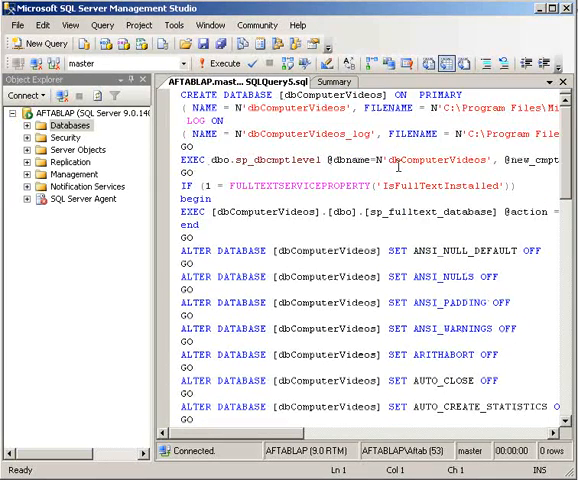
Review the generated CREATE DATABASE script, selecting dbo and scrolling right
double_click(440, 159)
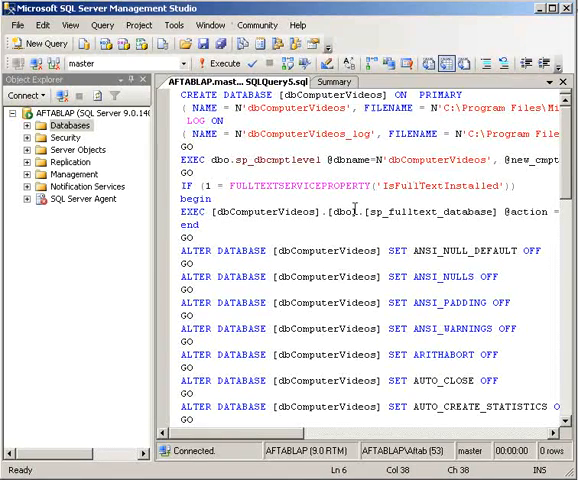
scroll(right, 3)
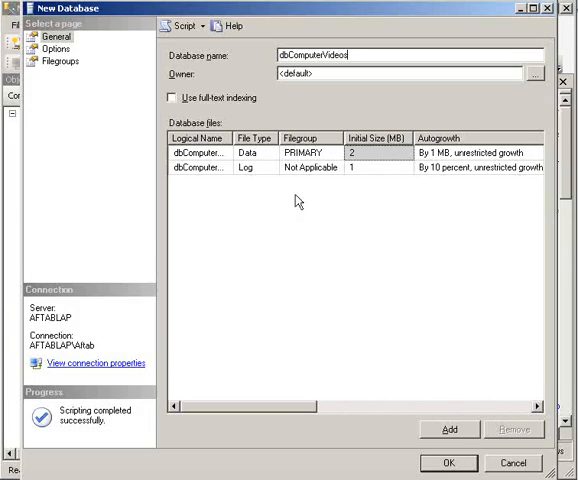
mouse_move(205, 35)
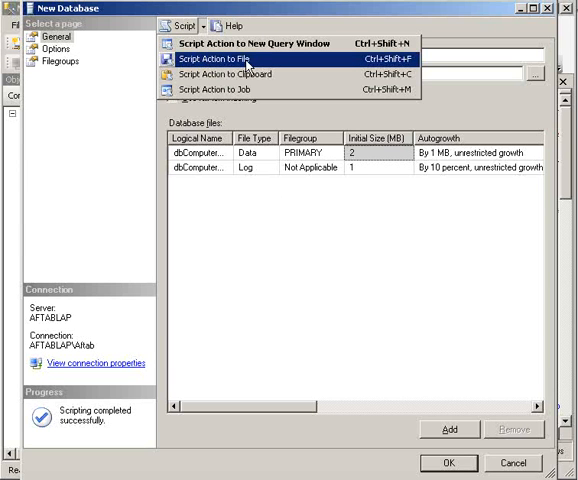
mouse_move(231, 72)
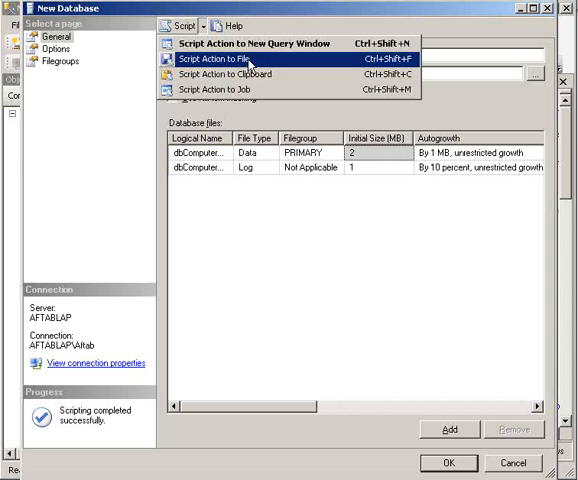
mouse_move(257, 86)
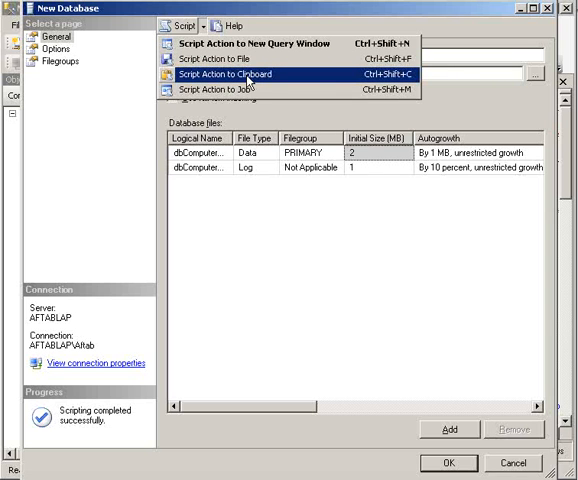
mouse_move(250, 91)
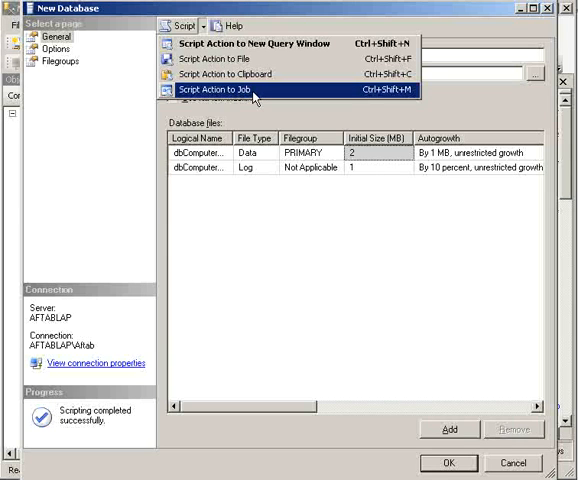
mouse_move(266, 227)
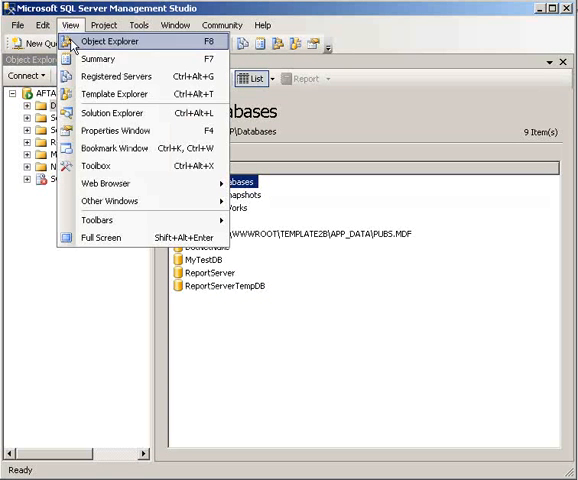
mouse_move(113, 94)
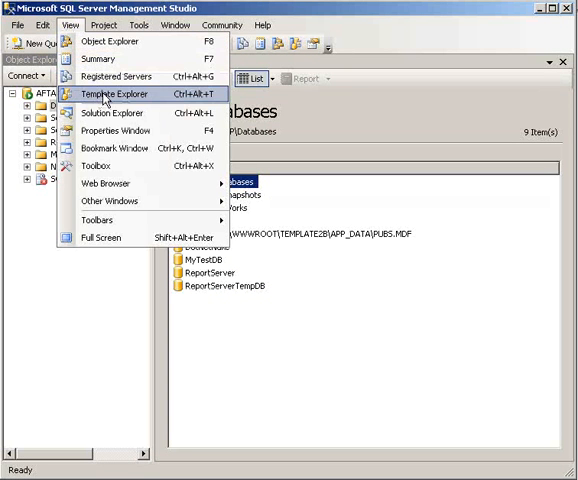
Open Template Explorer from the View menu
click(116, 93)
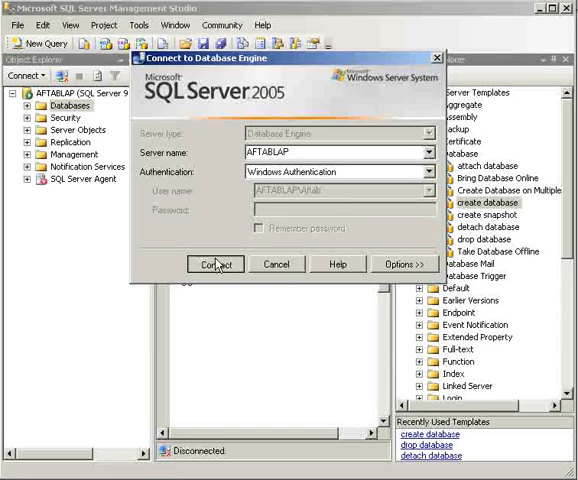
Connect to AFTABLAP to open the create database template
click(214, 264)
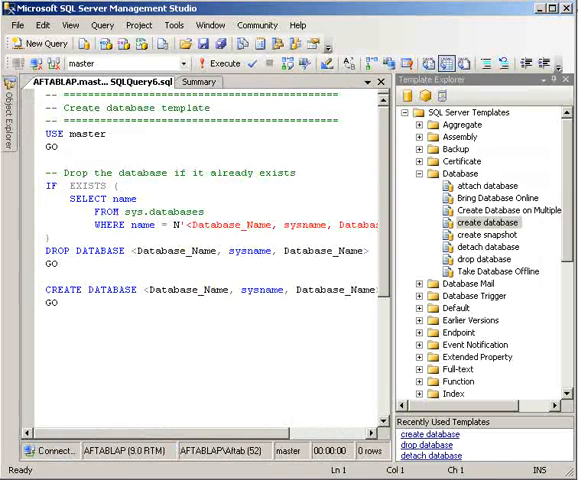
mouse_move(395, 189)
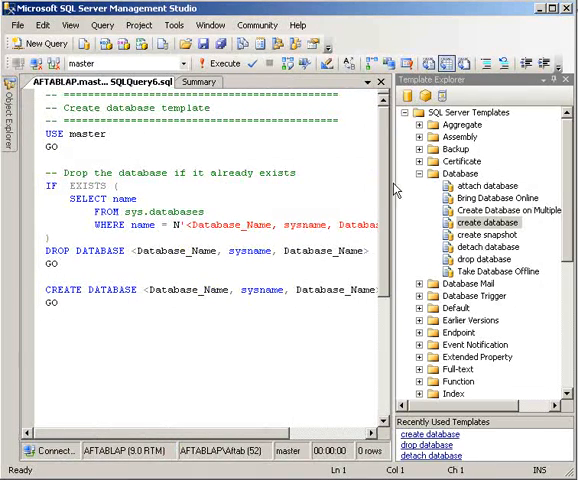